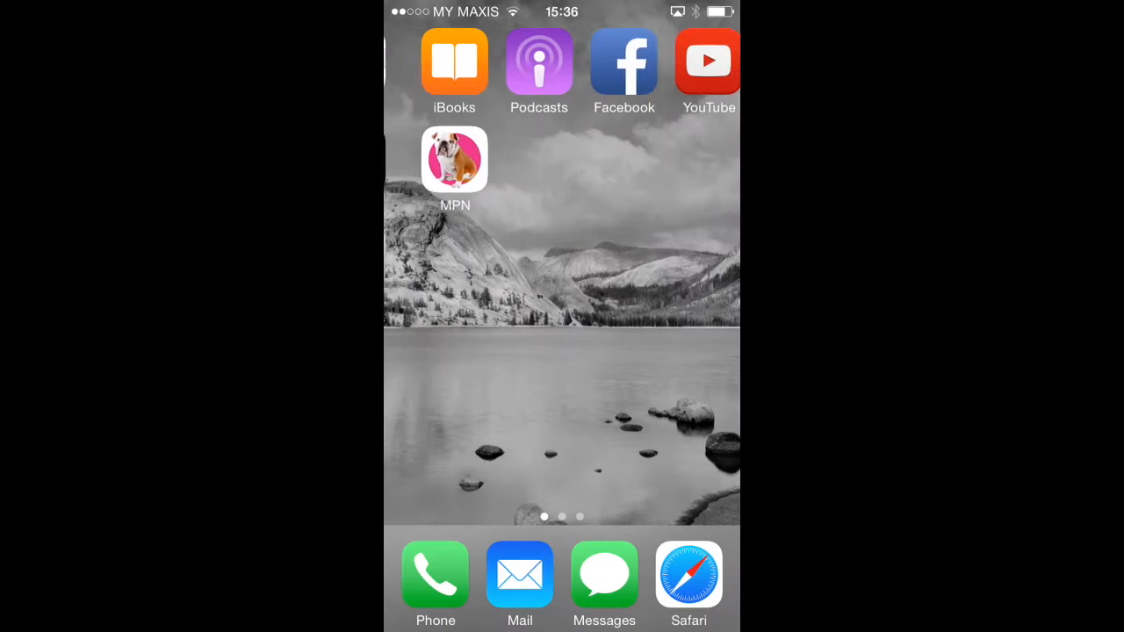
# - Log in to My Private Network with the username 'ntest' and its password
pyautogui.click(453, 158)
pyautogui.write('mp')
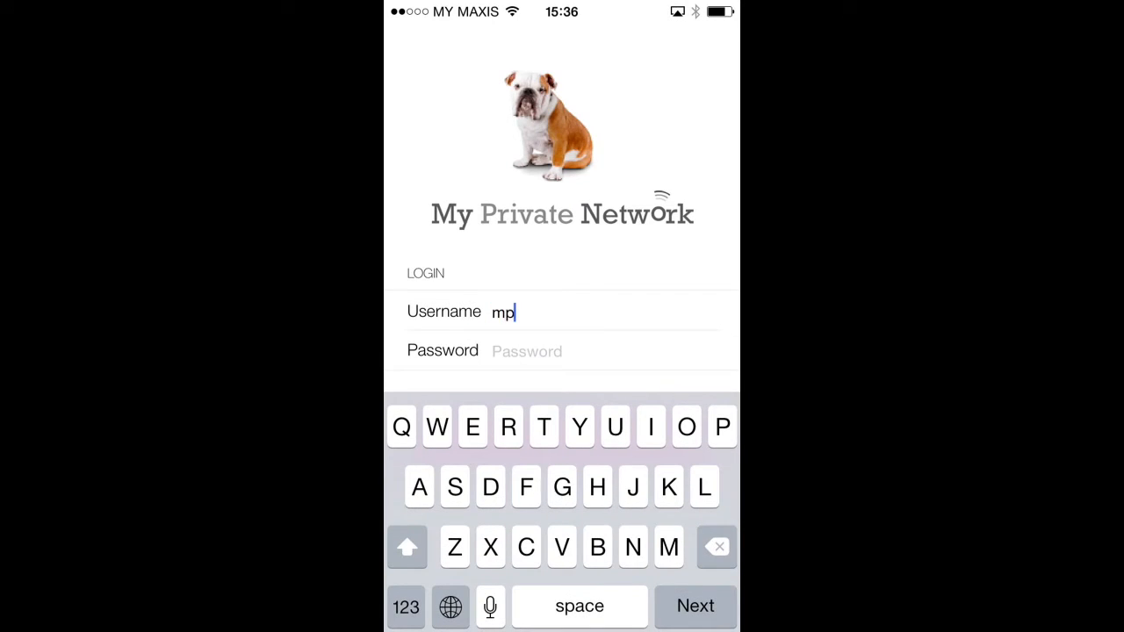
pyautogui.write('ntest')
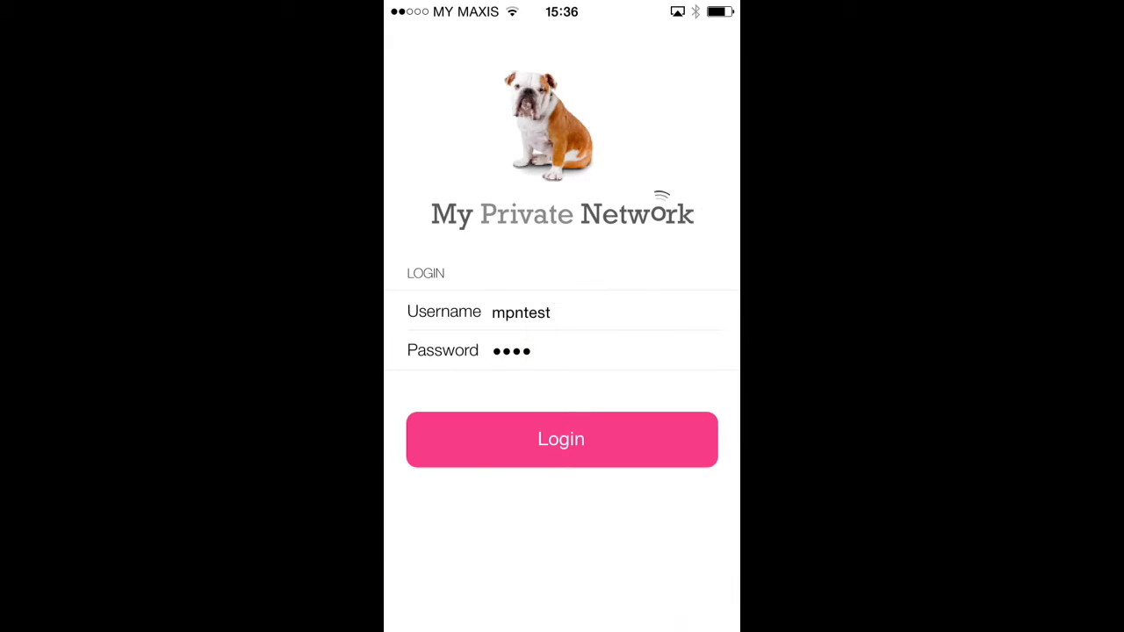
pyautogui.click(562, 439)
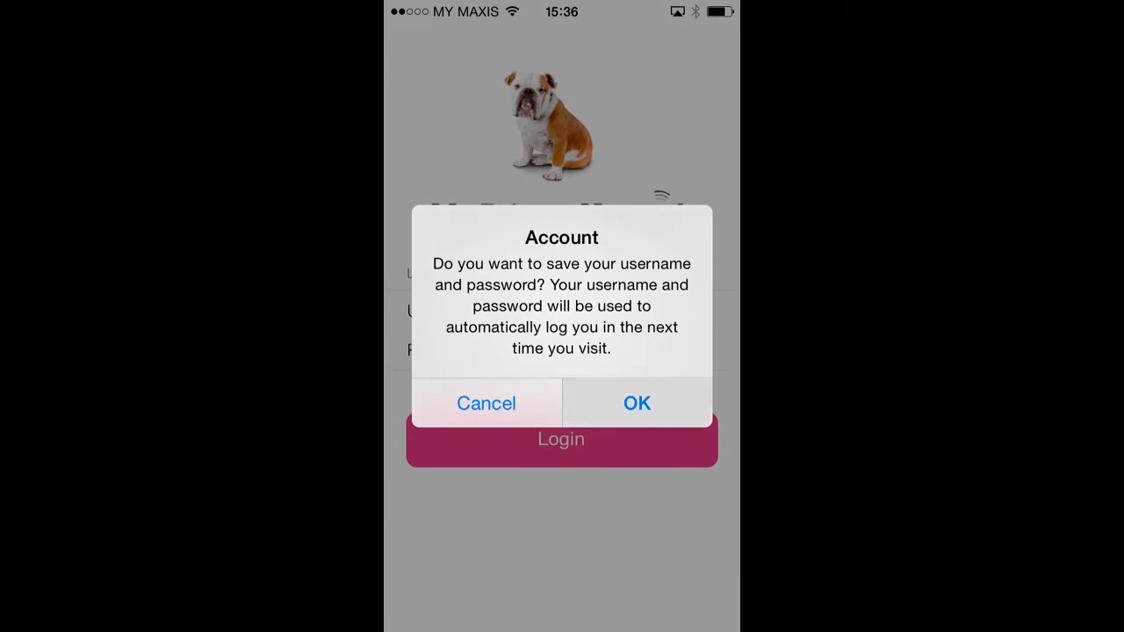
# - Agree to remember the login details and land on the account overview
pyautogui.click(636, 402)
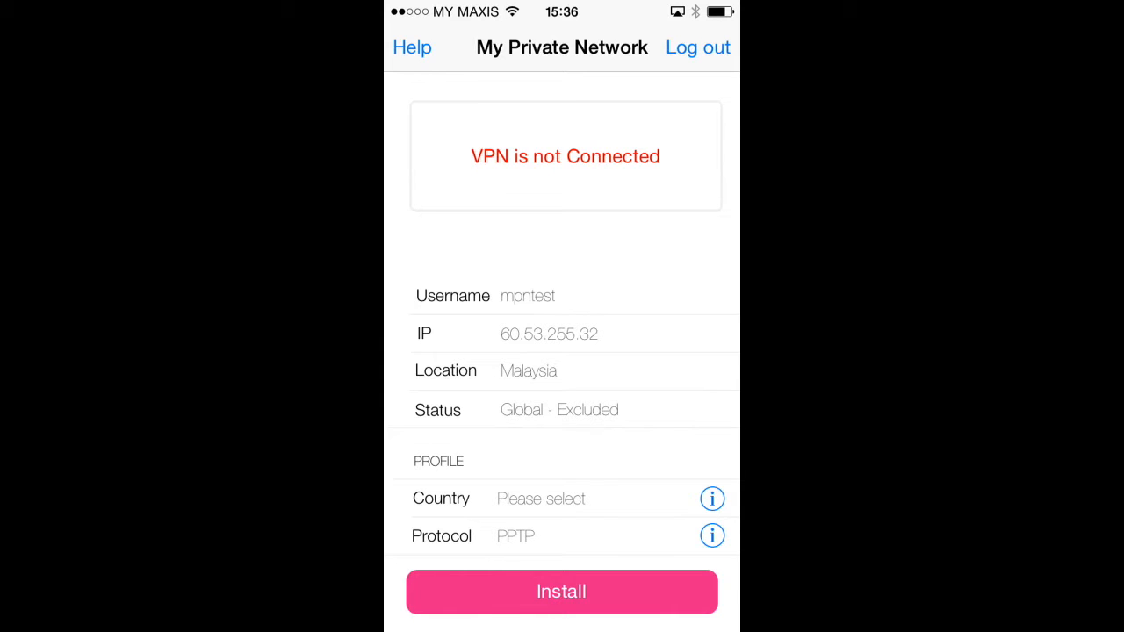
# - Choose GBR from the country picker as the VPN profile country
pyautogui.click(541, 499)
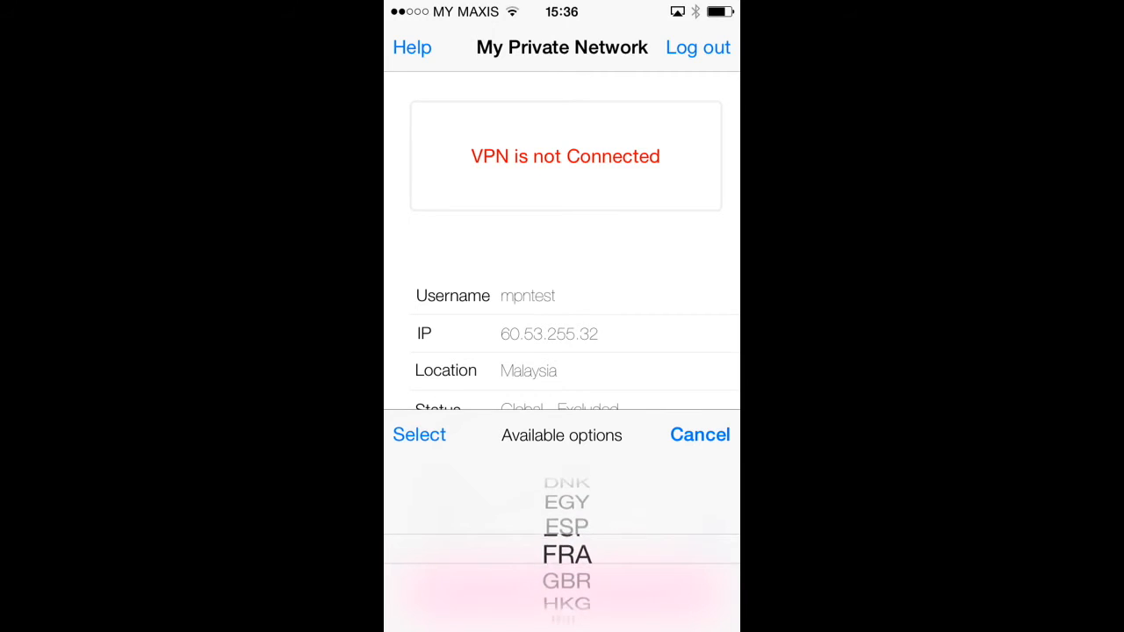
pyautogui.scroll(-3)
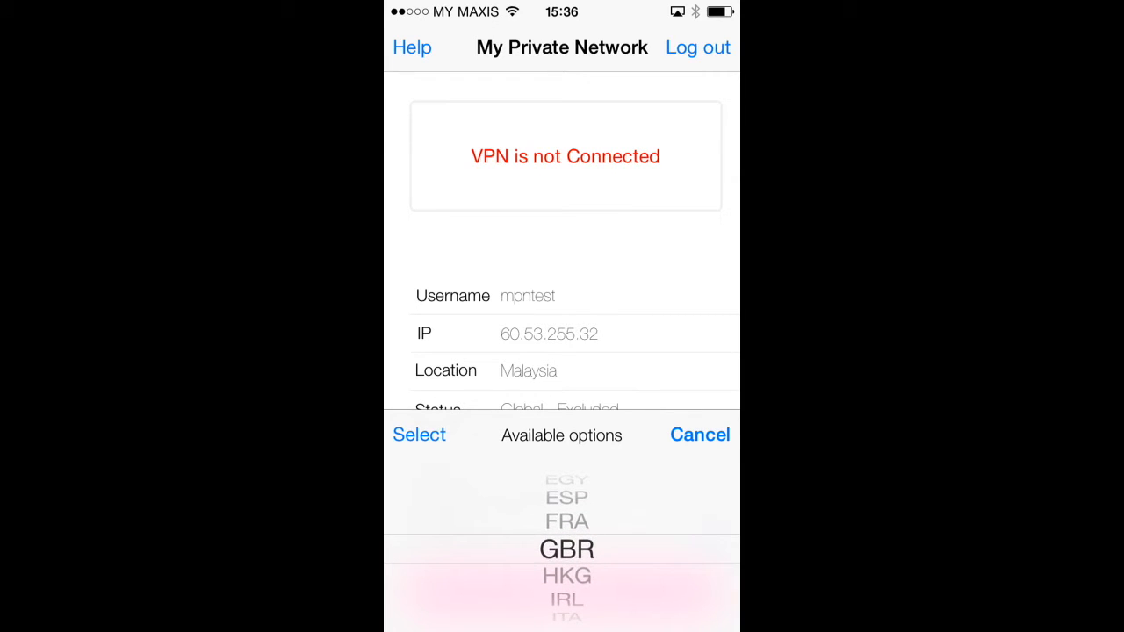
pyautogui.click(418, 433)
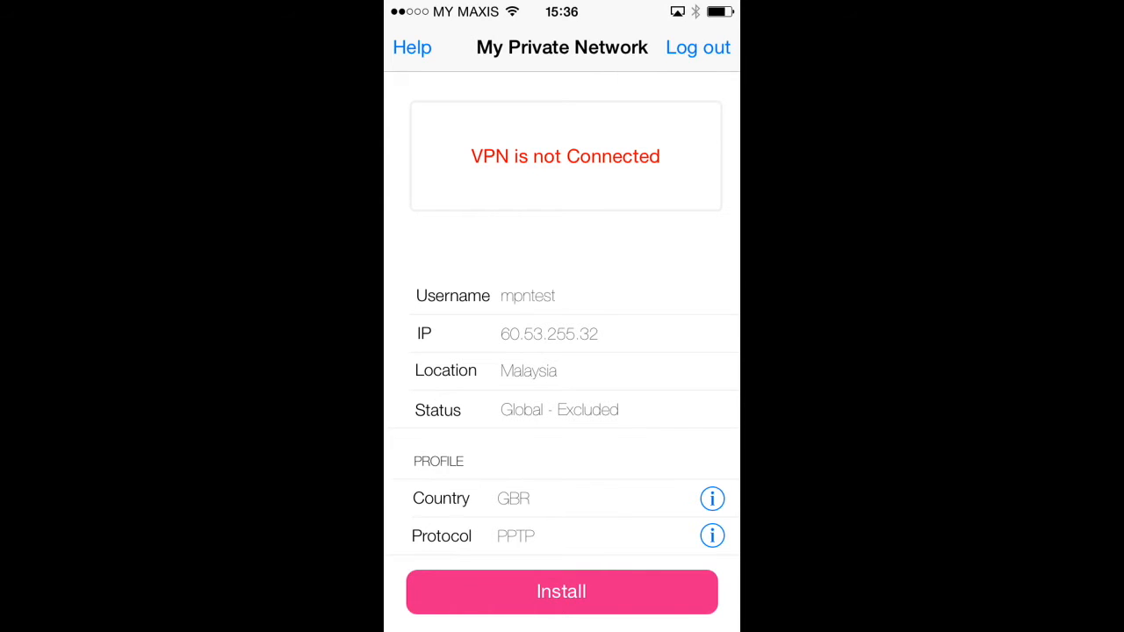
# - Install the GBR VPN configuration profile, authorising it with the device passcode
pyautogui.click(562, 590)
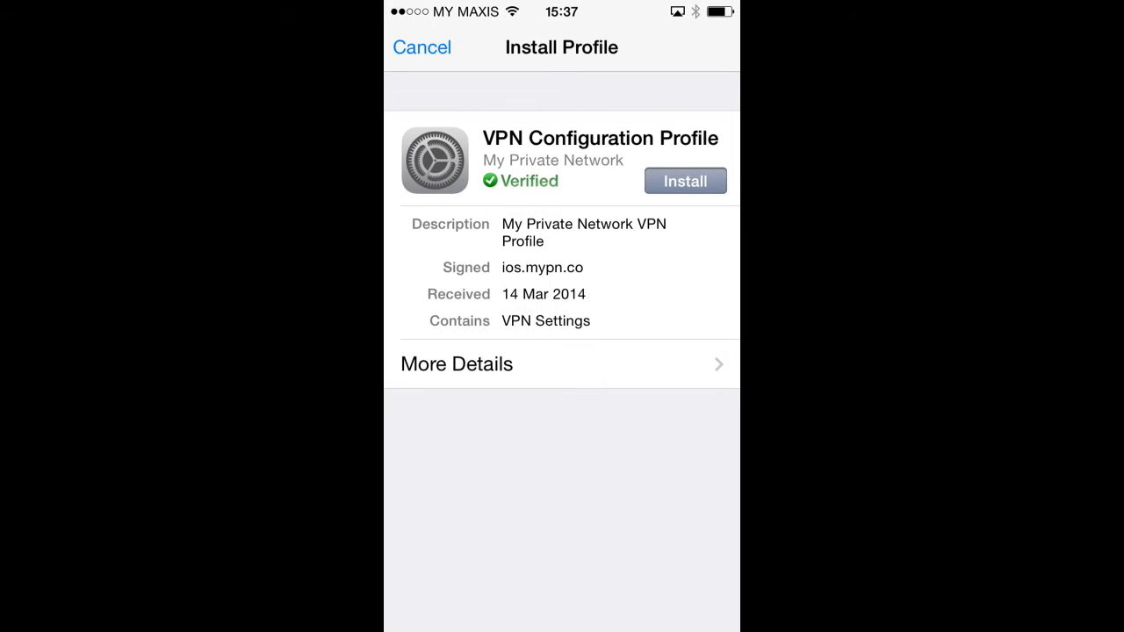
pyautogui.click(685, 181)
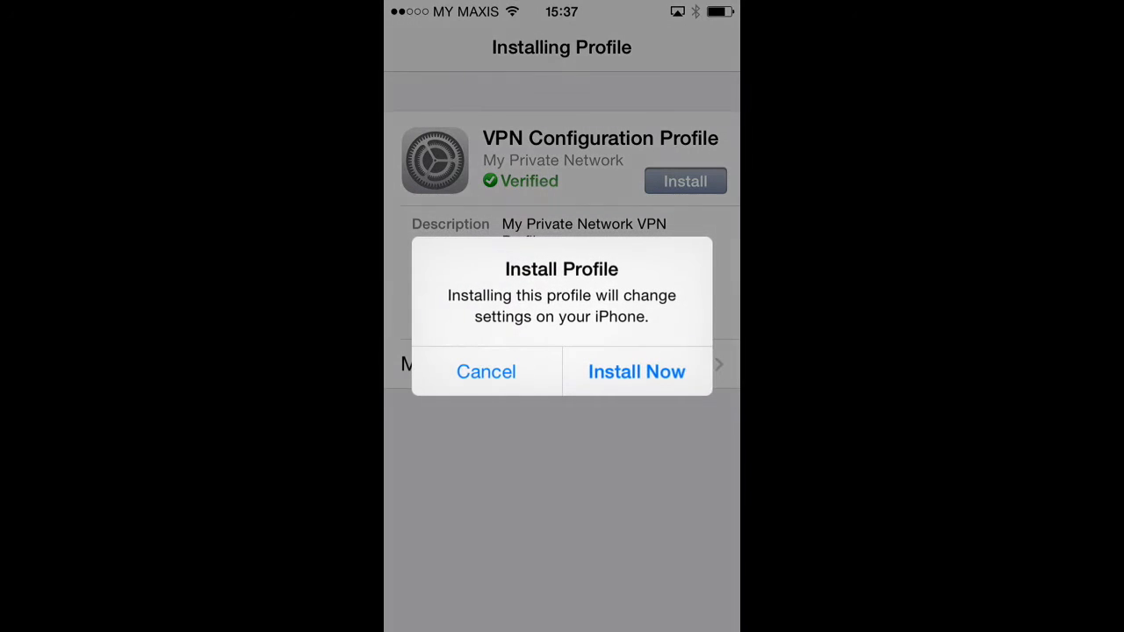
pyautogui.click(635, 372)
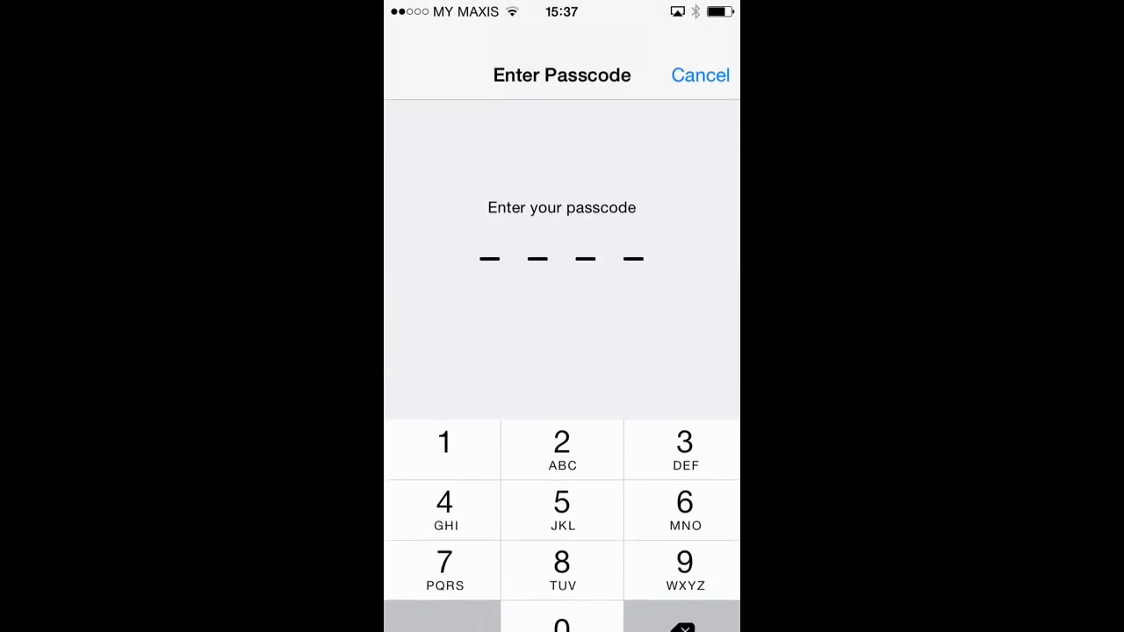
pyautogui.click(444, 421)
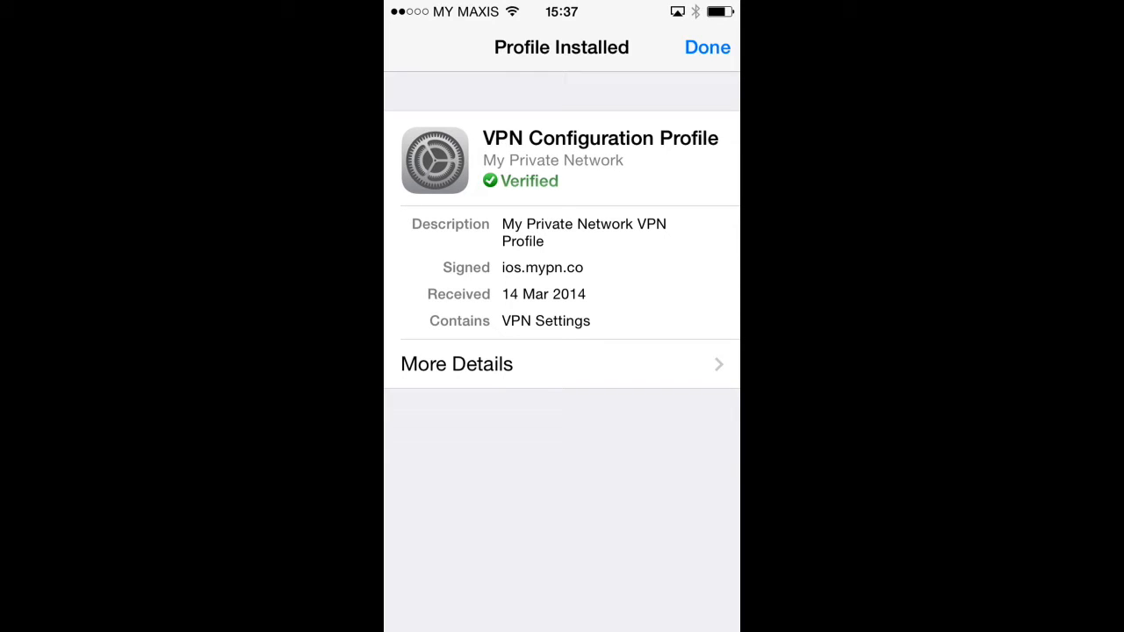
# - Leave the installer, read the 'Connecting to the VPN' help, then go to iOS Settings
pyautogui.click(706, 47)
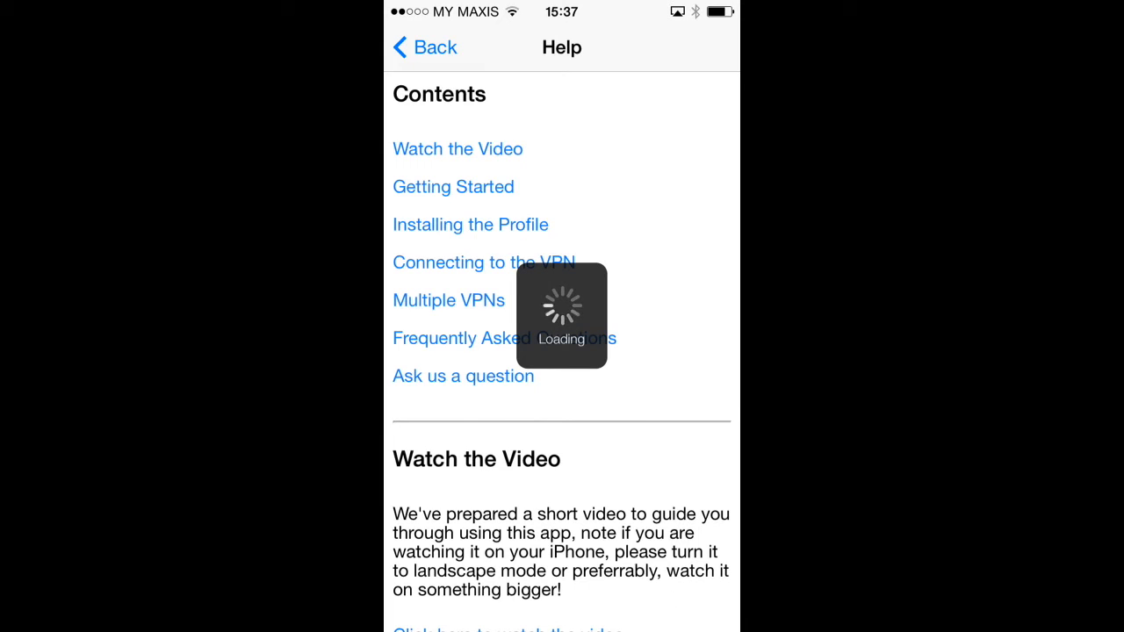
pyautogui.click(483, 261)
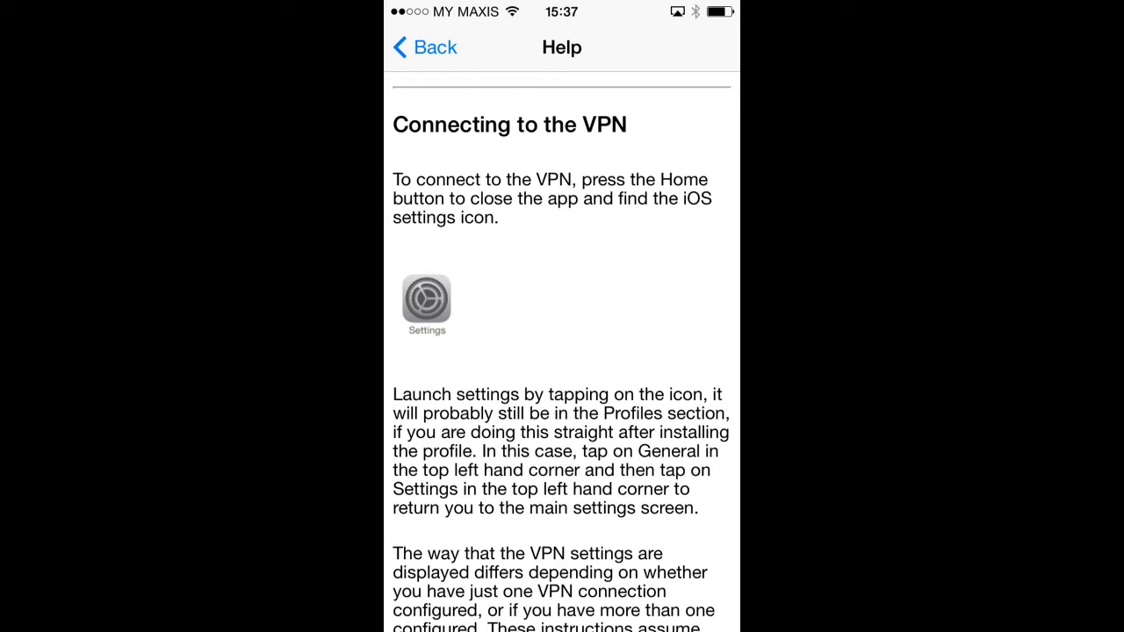
pyautogui.click(425, 46)
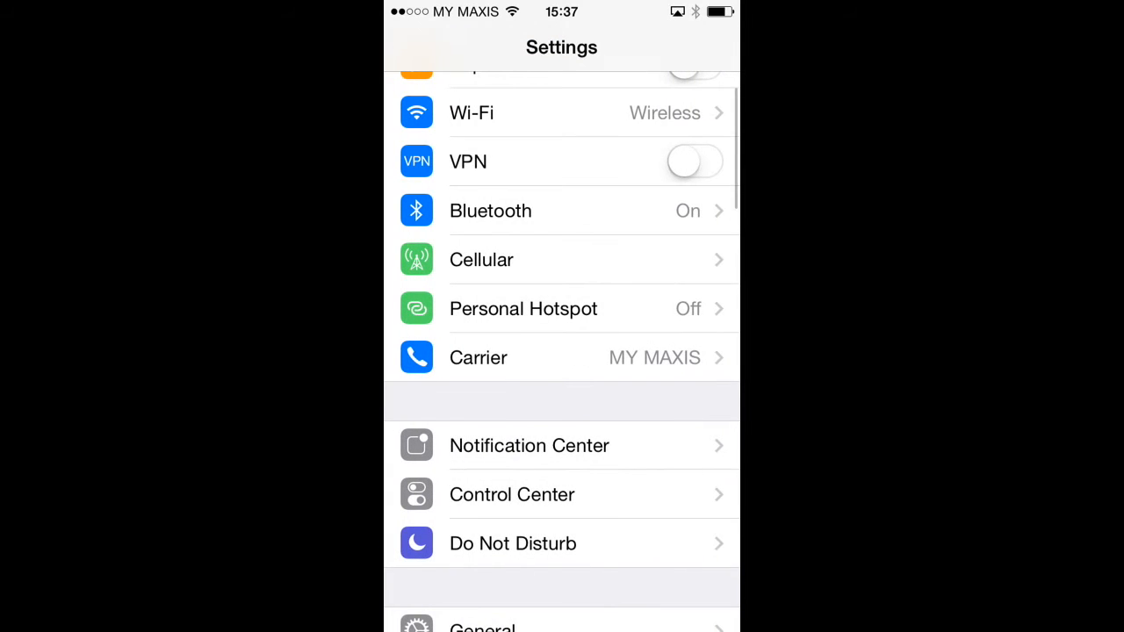
# - Switch the VPN on in iOS Settings so it begins connecting
pyautogui.scroll(-3)
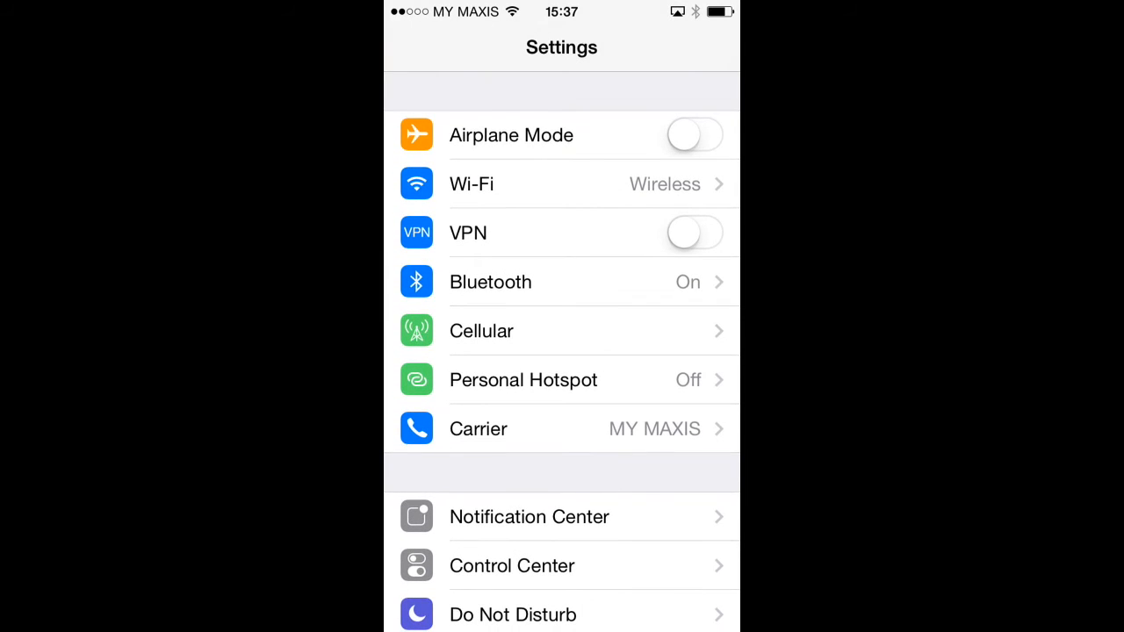
pyautogui.click(693, 231)
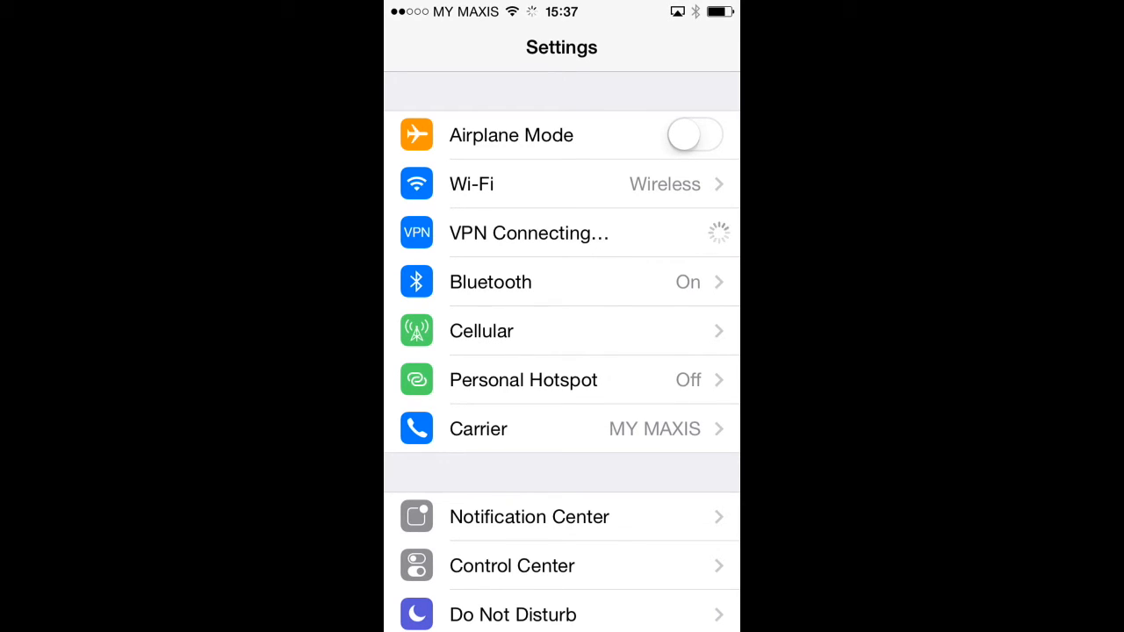
pyautogui.click(696, 232)
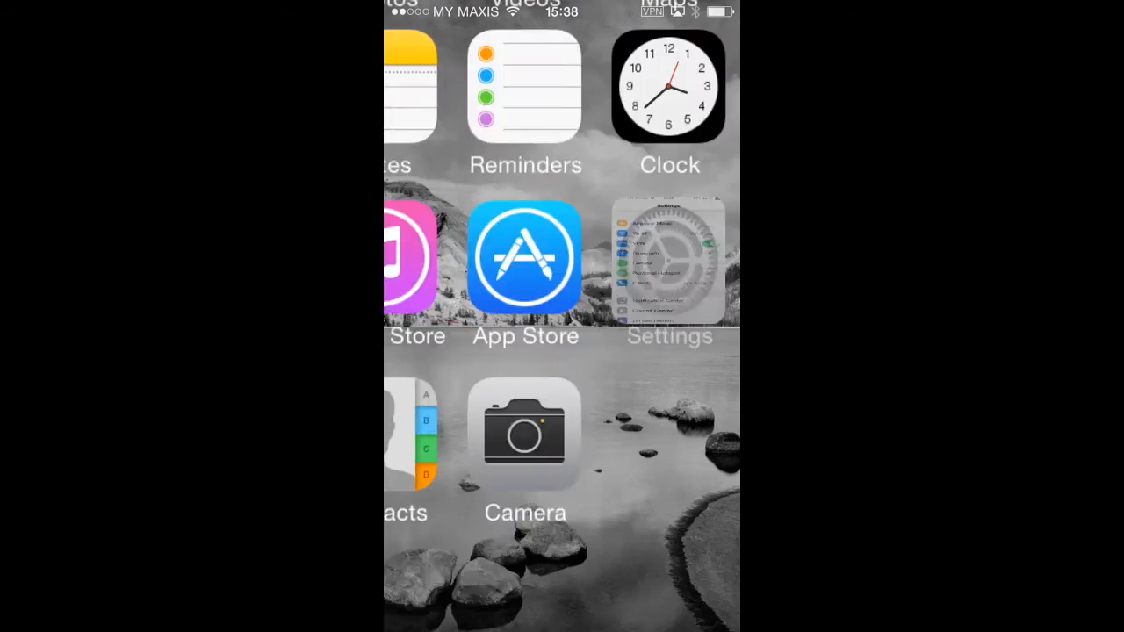
# - Confirm the VPN is on in Settings, then check My Private Network shows it connected via the United Kingdom
pyautogui.click(669, 257)
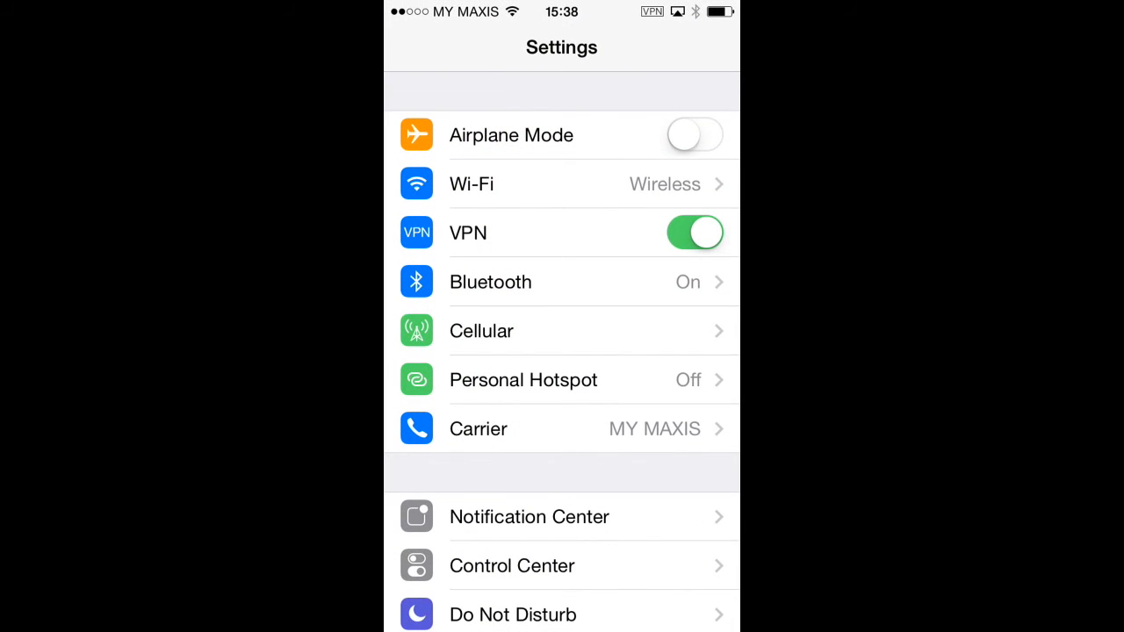
pyautogui.click(696, 232)
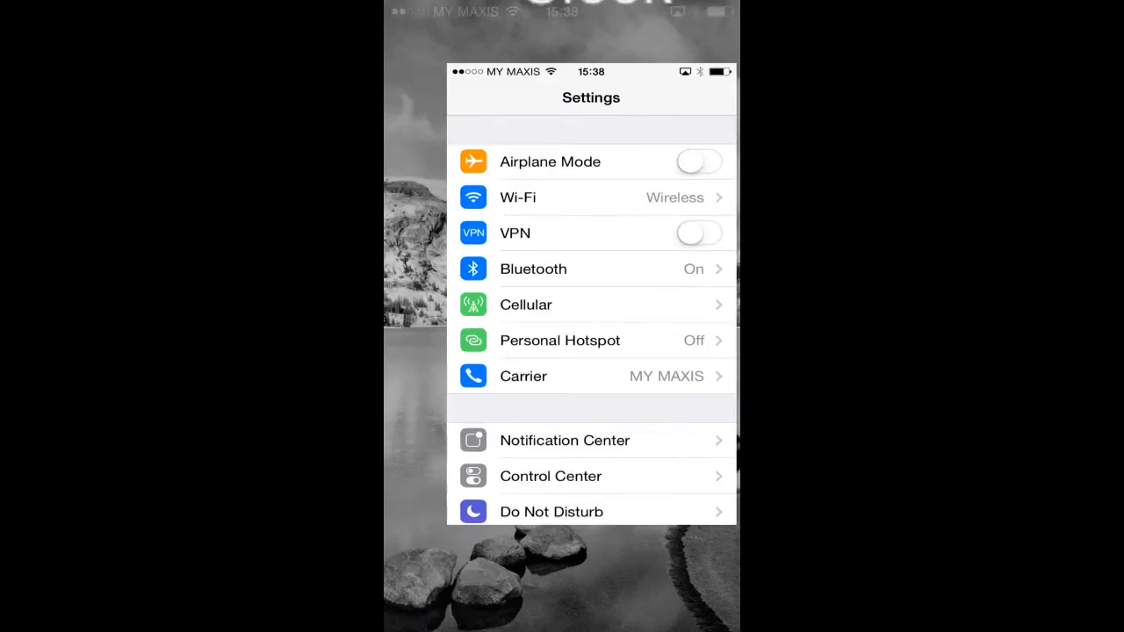
pyautogui.press('home')
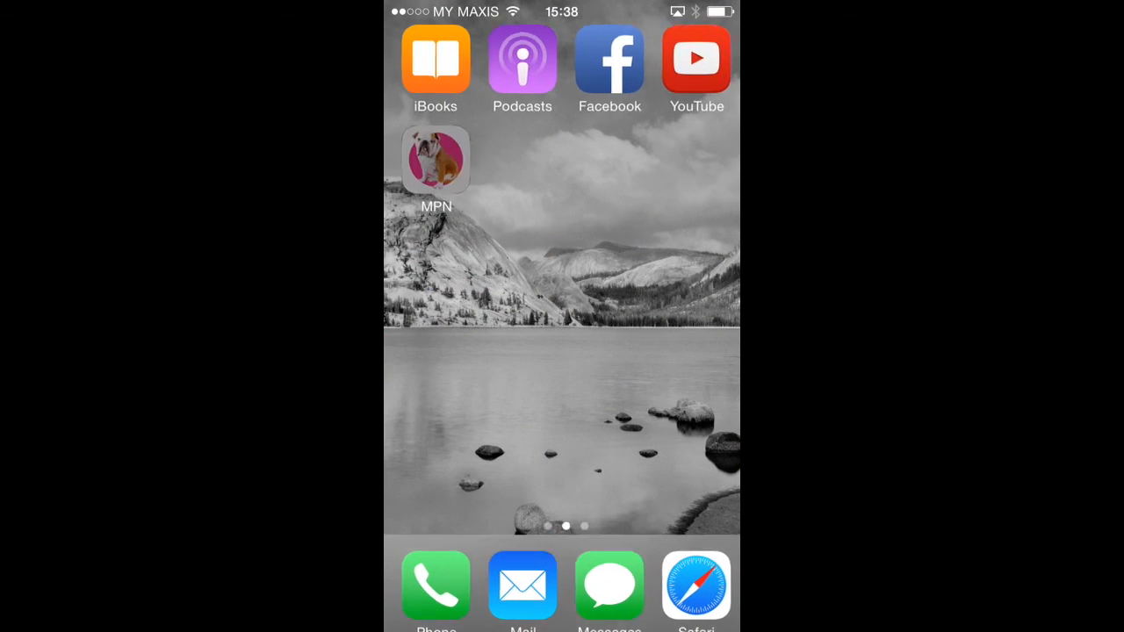
pyautogui.click(436, 160)
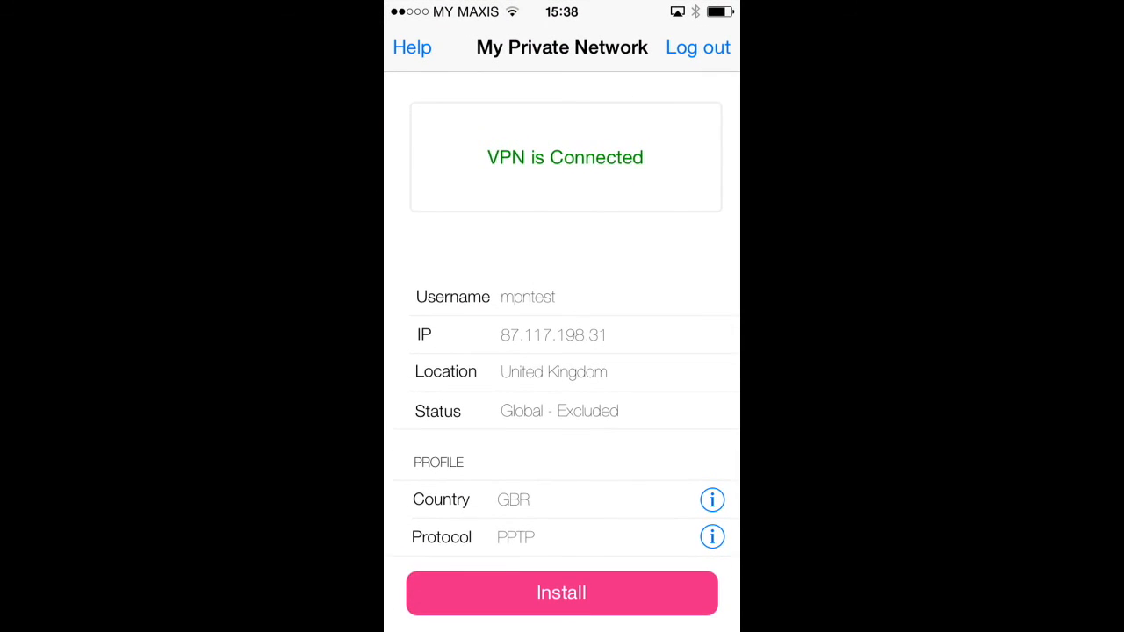